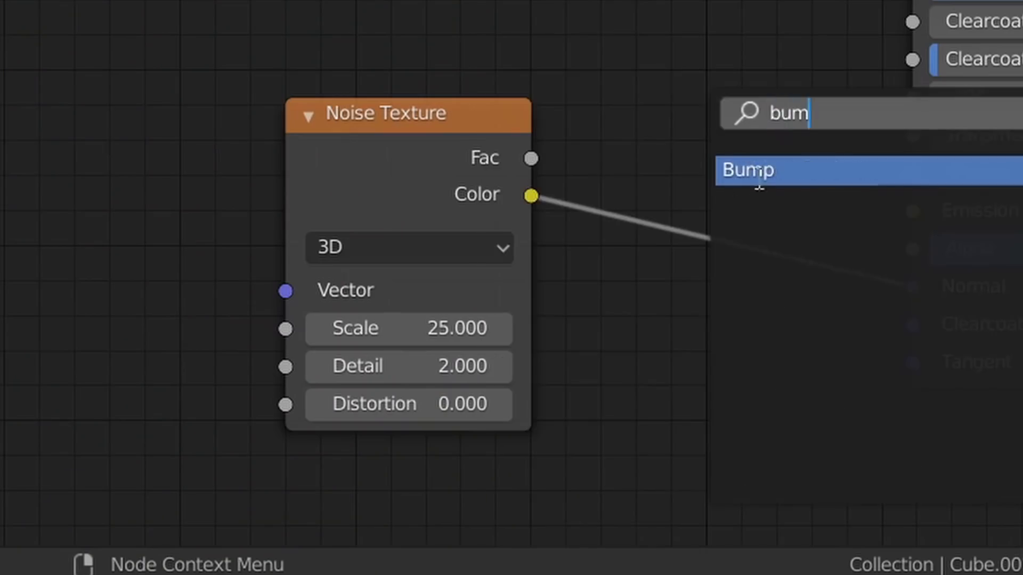
Step: Add a Bump node beside the Noise Texture (Scale 25) in the sphere's material
{"action": "left_click", "coordinate": [747, 169]}
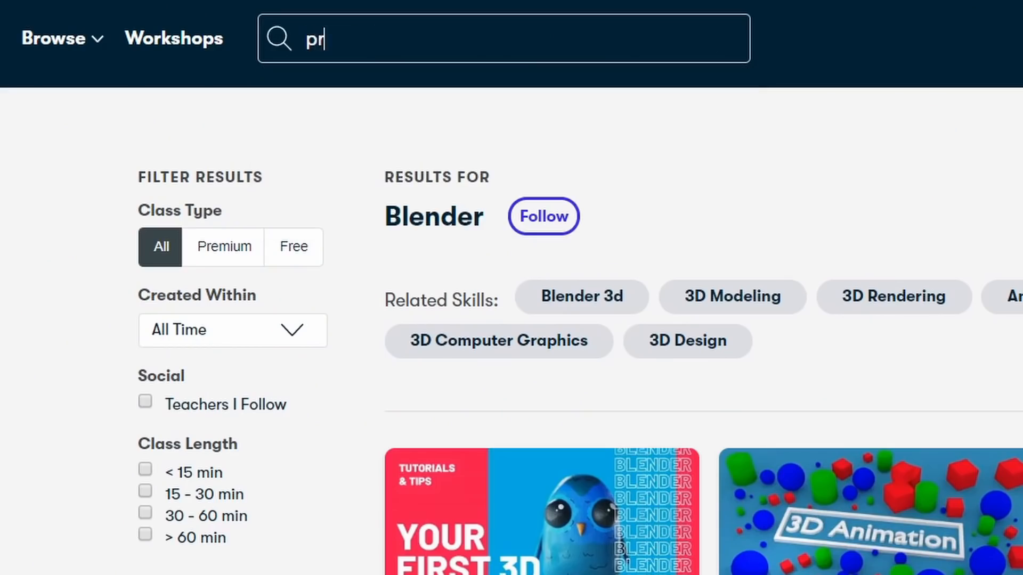
Step: Search Skillshare classes for 'graph'
{"action": "type", "text": "graph"}
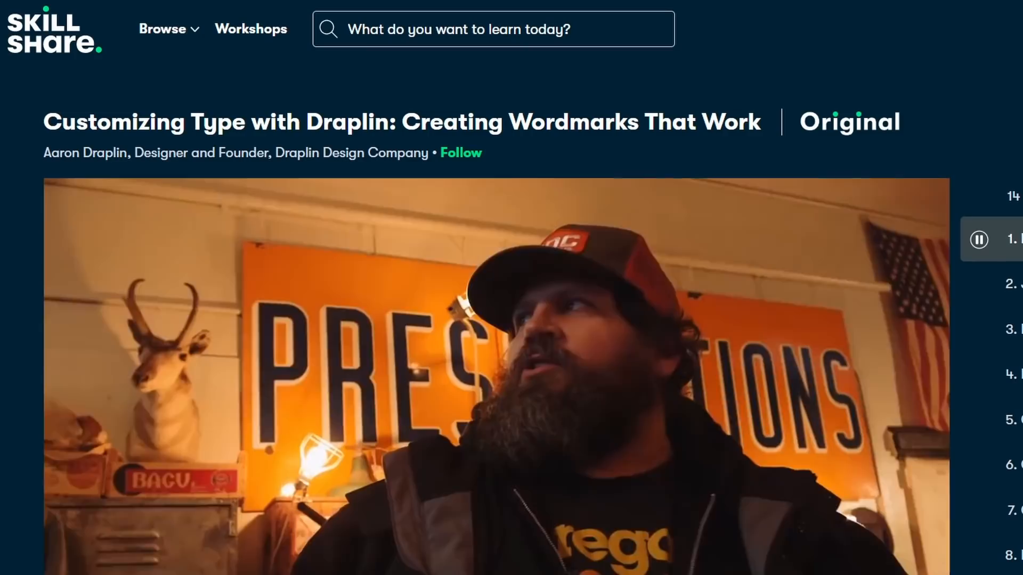
Step: Go to Skillshare's community workshops listing
{"action": "left_click", "coordinate": [250, 29]}
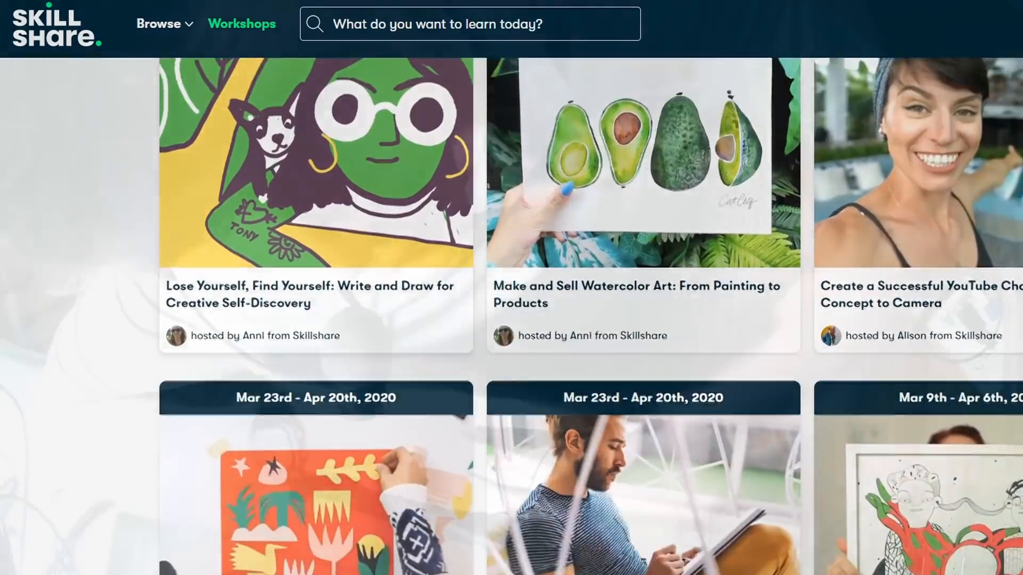